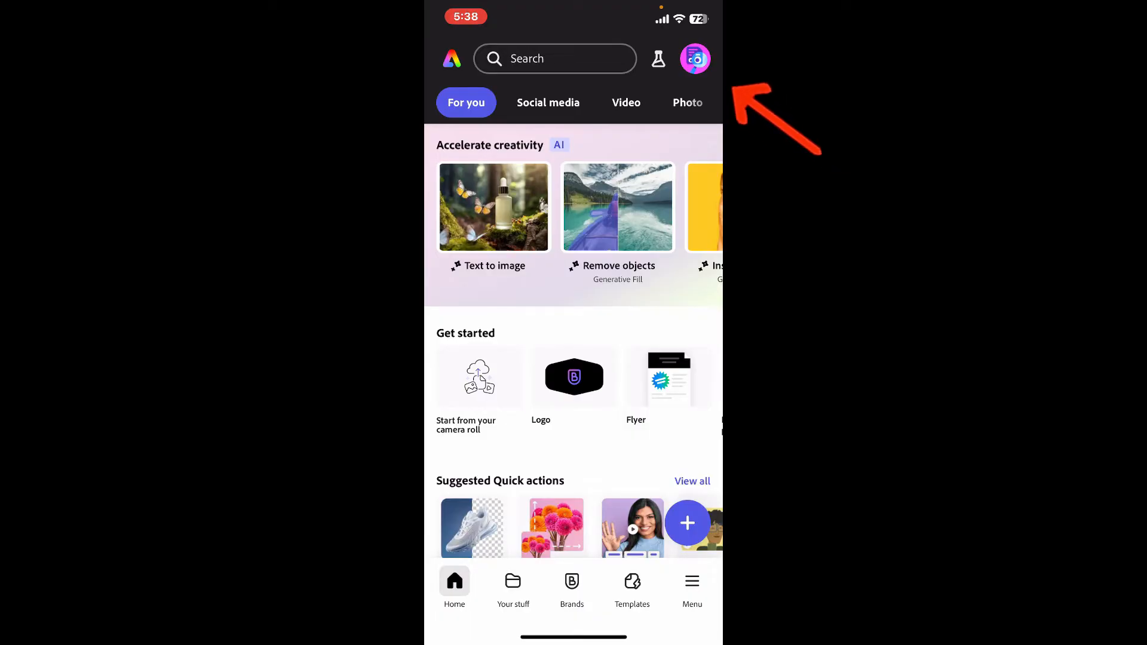
# - Reach the Settings page via the profile avatar's account panel
pyautogui.click(694, 59)
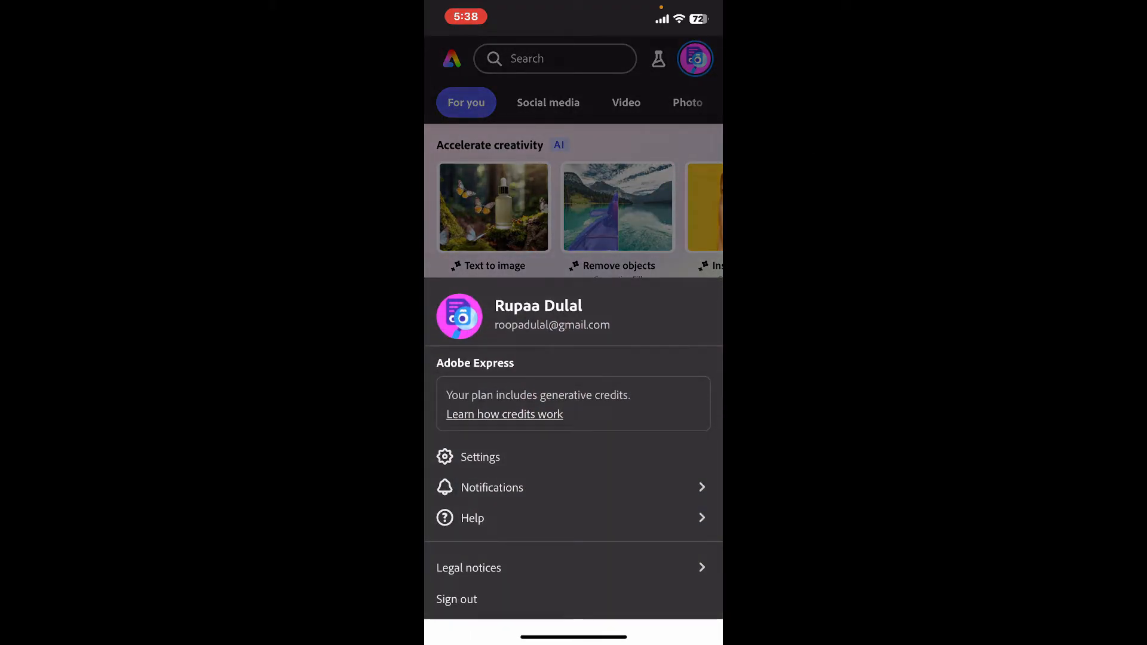
pyautogui.click(480, 456)
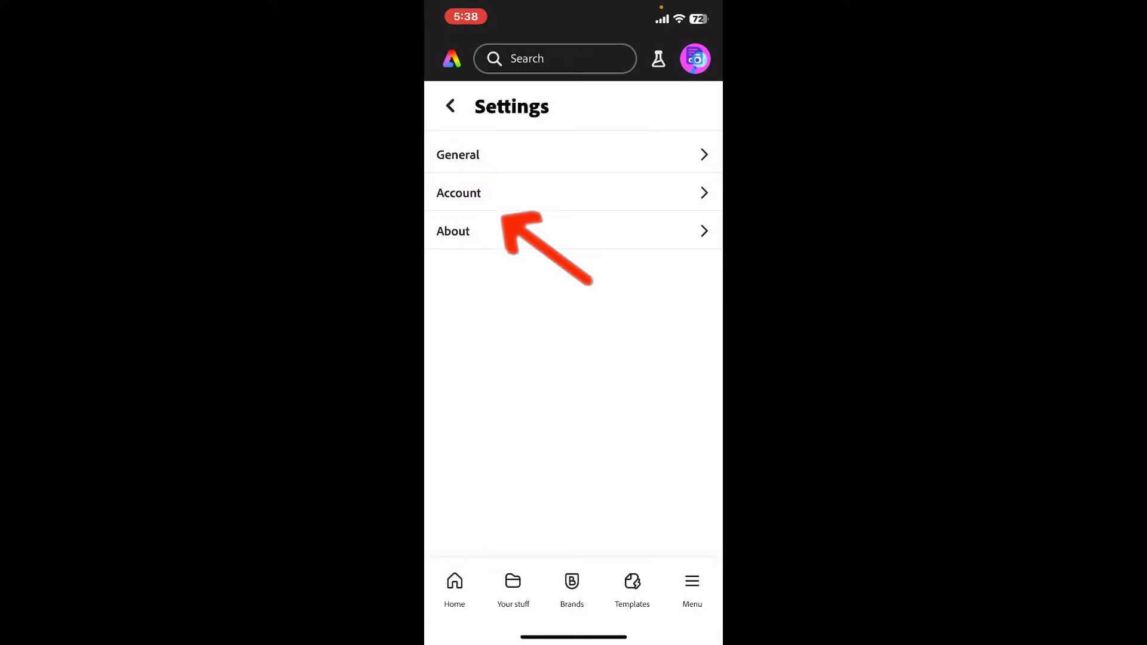
# - In Account details, scroll to Delete Adobe account and choose Delete
pyautogui.click(459, 192)
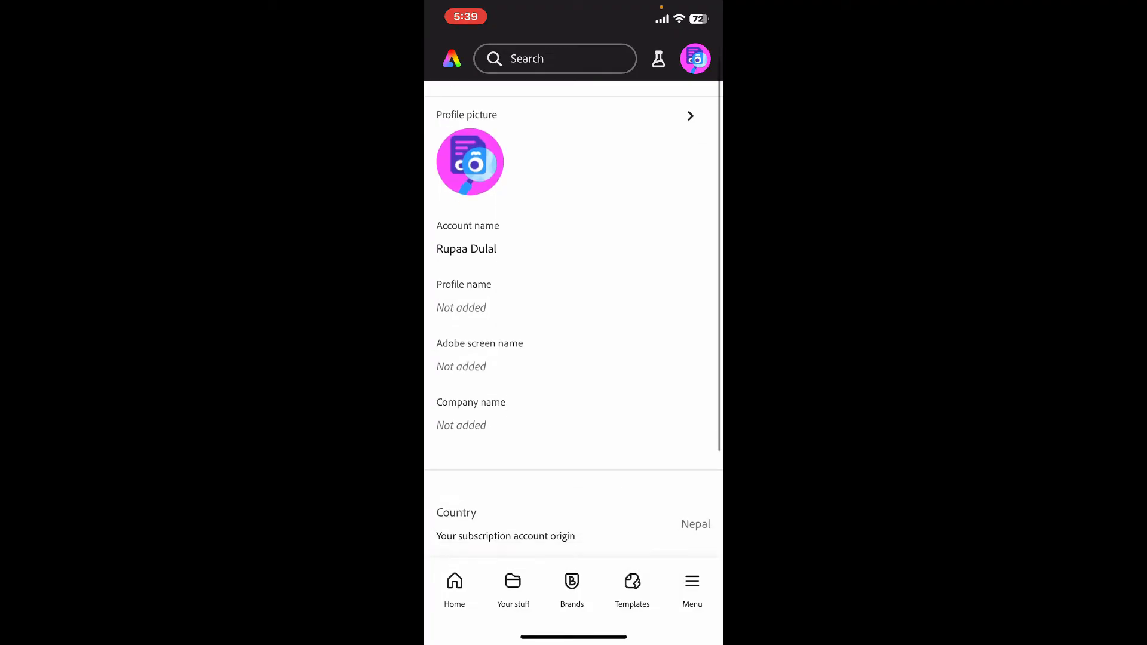
pyautogui.scroll(-3)
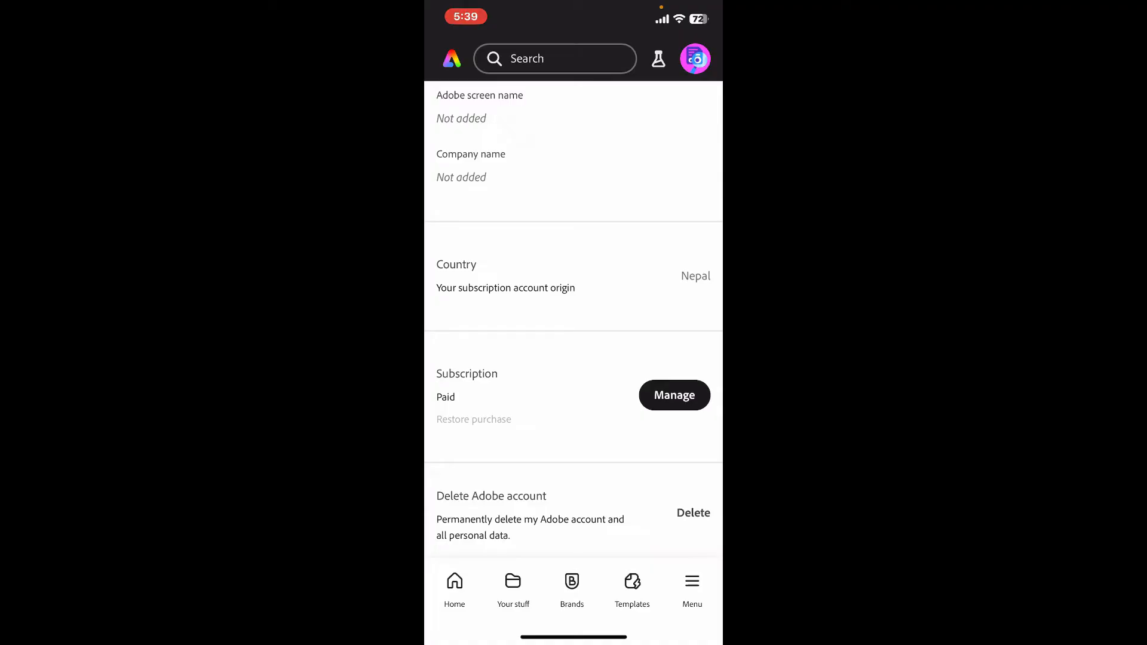
pyautogui.click(693, 512)
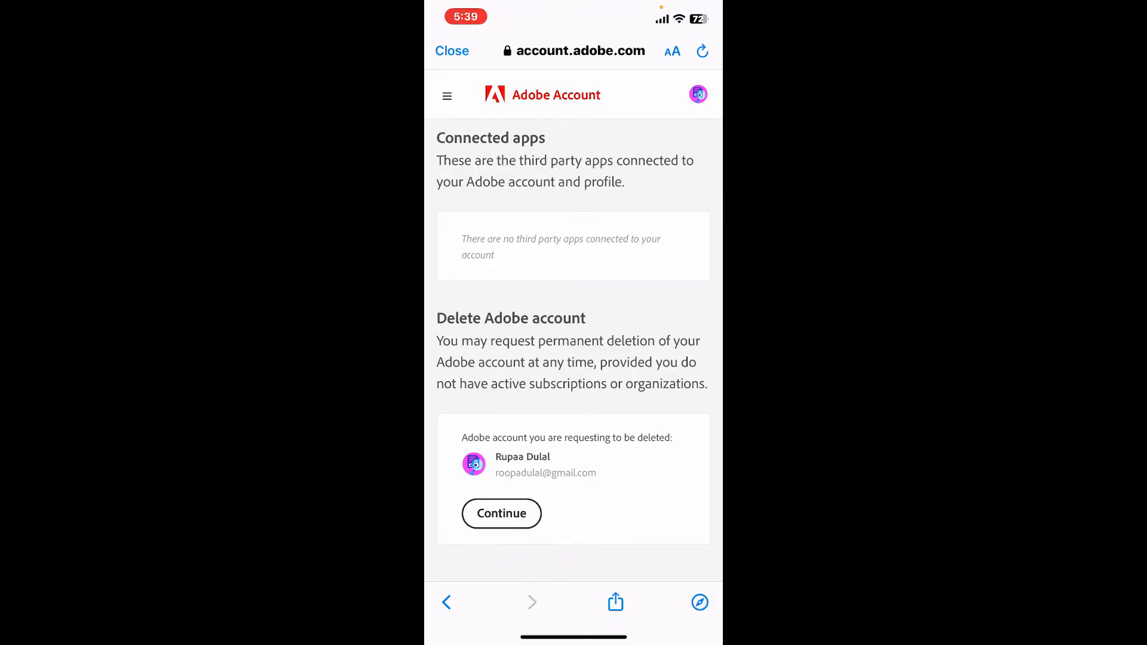
# - Continue the deletion request, then dismiss the Unable to delete notice about the active plan
pyautogui.click(501, 512)
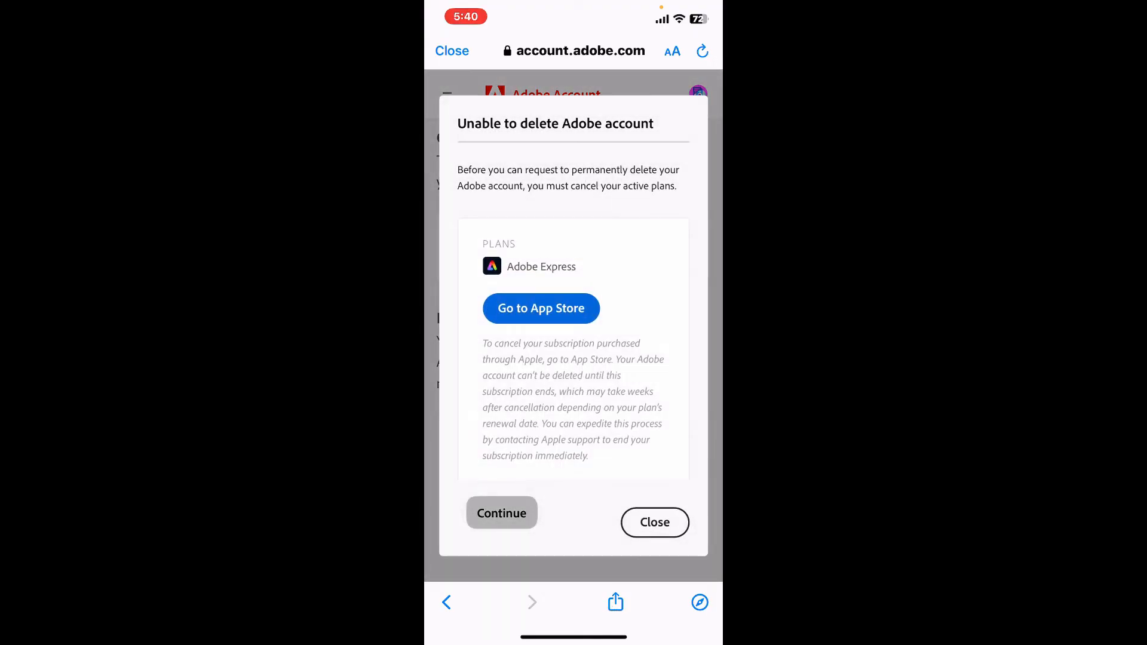
pyautogui.click(653, 522)
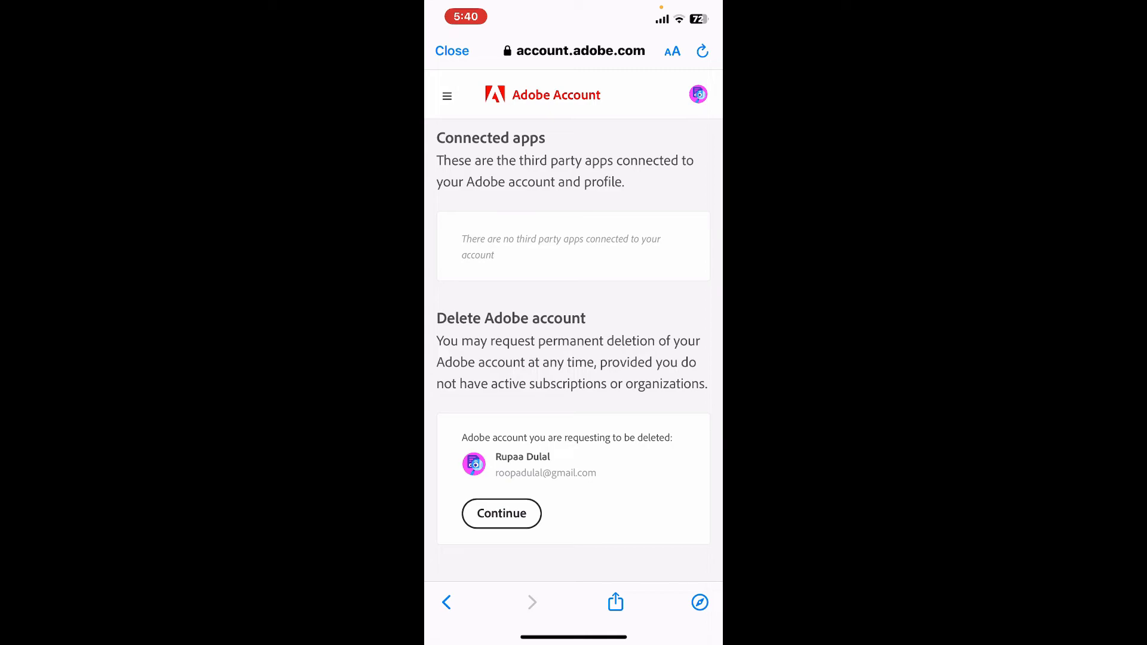